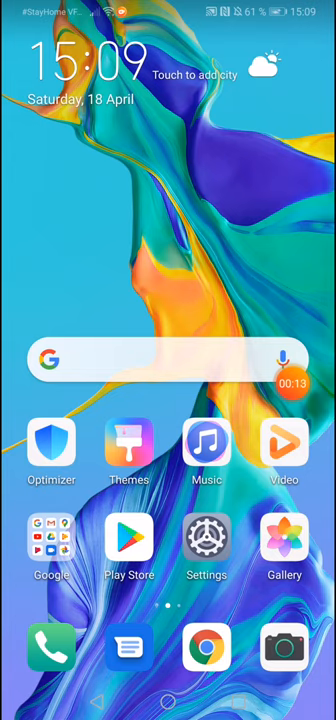
# - Launch the Settings app from the Huawei home screen
pyautogui.click(288, 360)
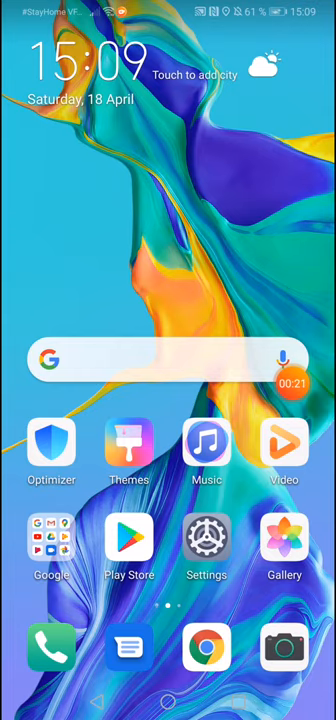
pyautogui.click(284, 357)
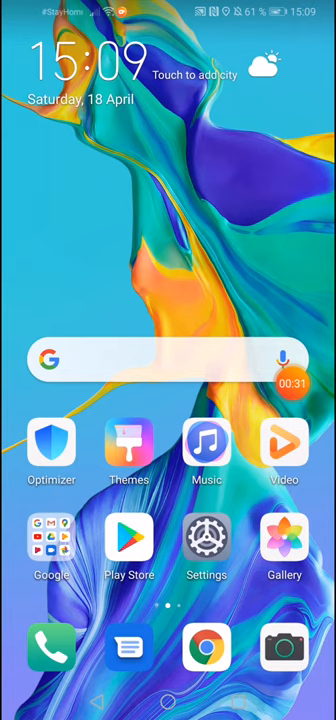
pyautogui.click(206, 544)
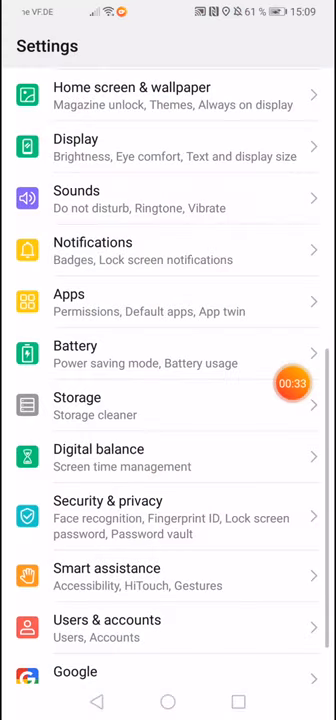
pyautogui.press('home')
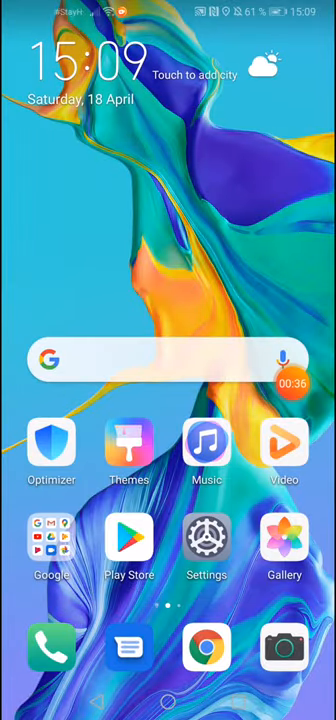
pyautogui.click(206, 541)
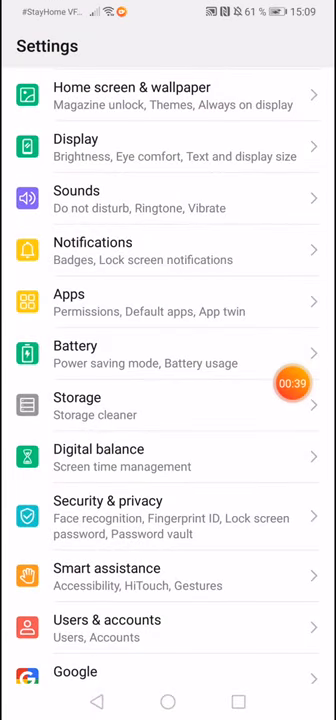
pyautogui.scroll(-3)
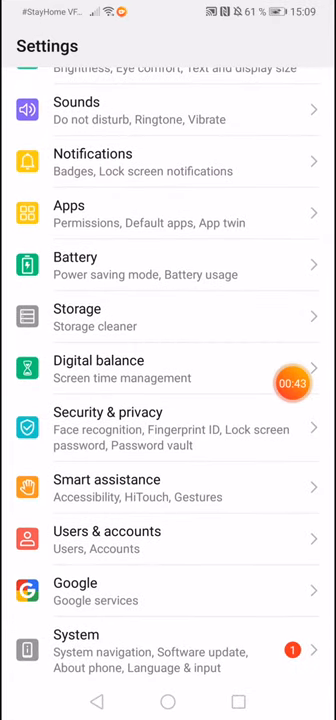
# - Go to the Smart assistance page in the Settings list
pyautogui.click(111, 480)
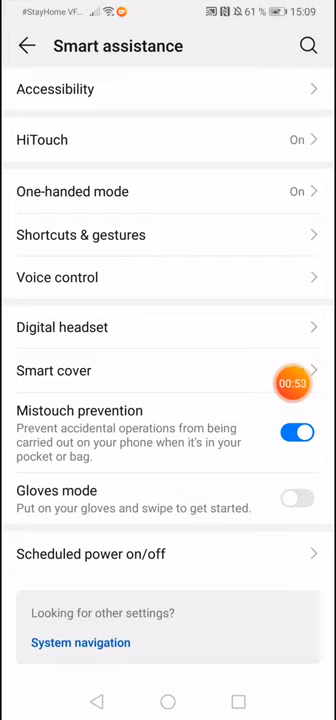
# - Enter Shortcuts & gestures to reach the Google Assistant page
pyautogui.click(80, 234)
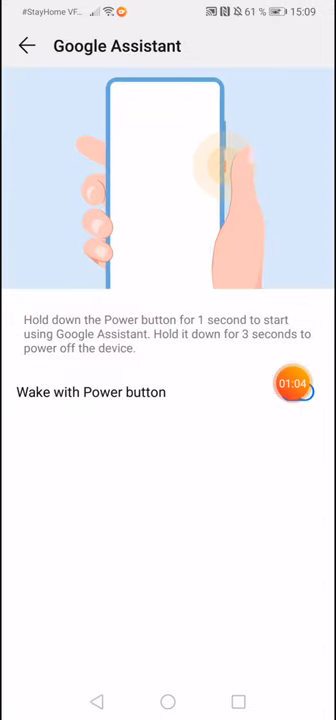
# - Switch the Wake with Power button toggle off on the Google Assistant page
pyautogui.click(300, 393)
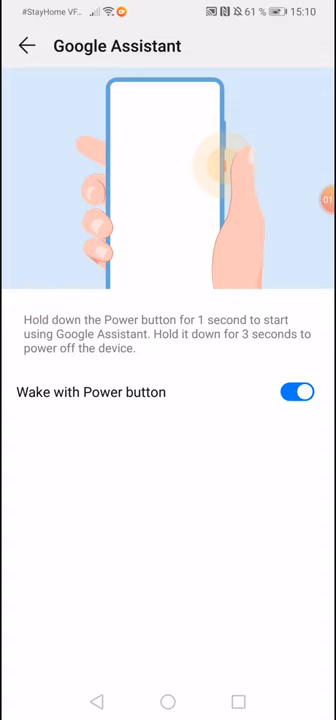
pyautogui.click(299, 392)
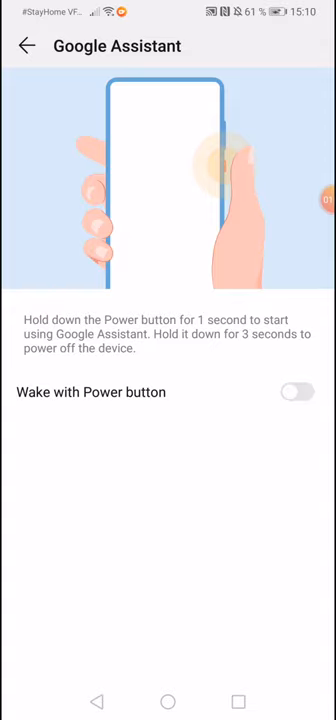